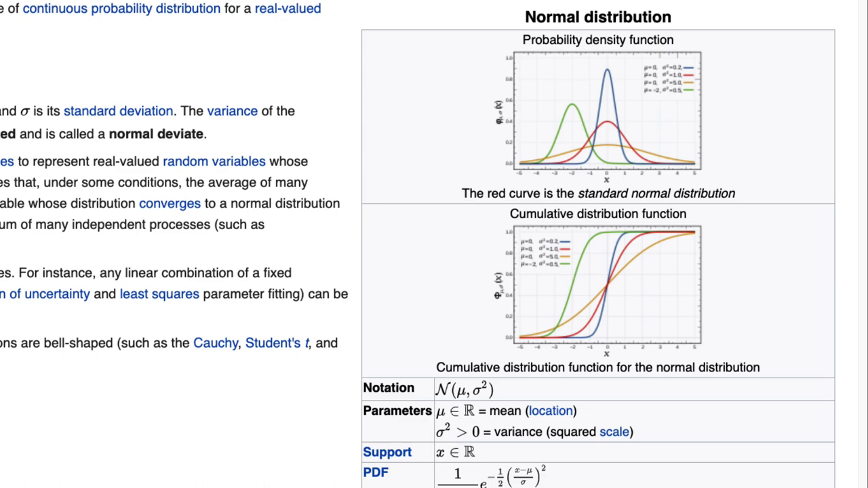
Scroll through the Wikipedia Normal distribution infobox, then bring up the empty DemoRandom.R script
{"action": "scroll", "scroll_direction": "down", "scroll_amount": 3}
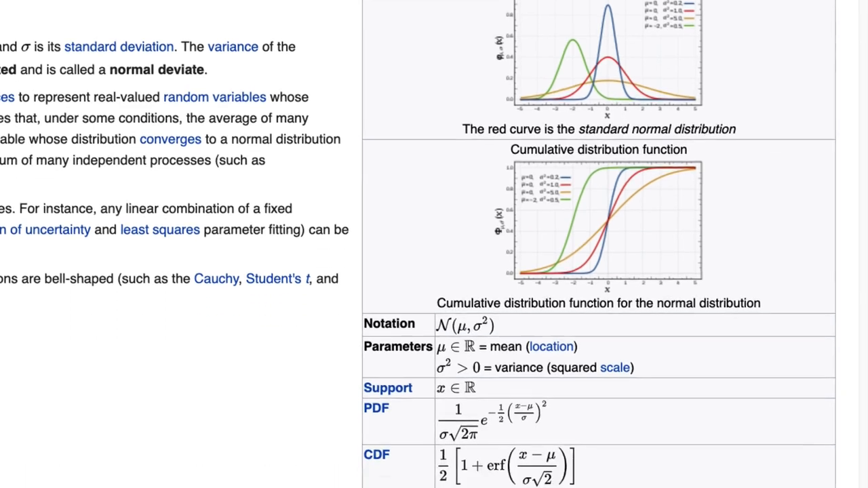
{"action": "scroll", "scroll_direction": "down", "scroll_amount": 3}
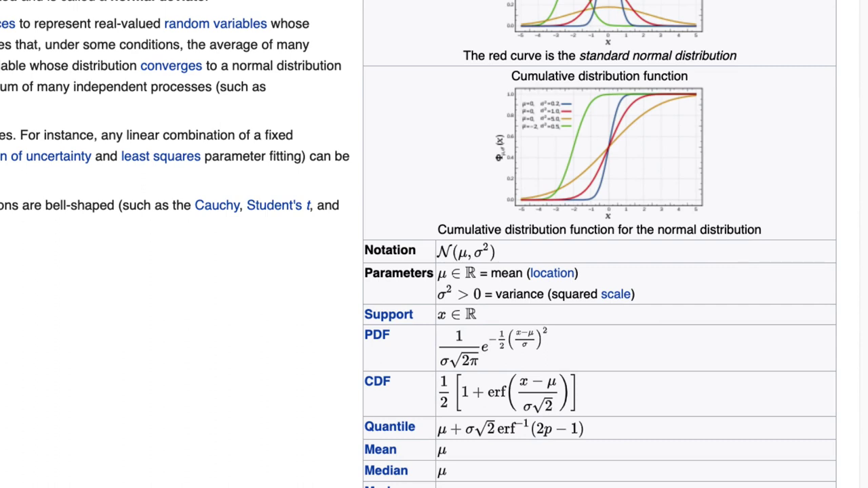
{"action": "left_click", "coordinate": [64, 7]}
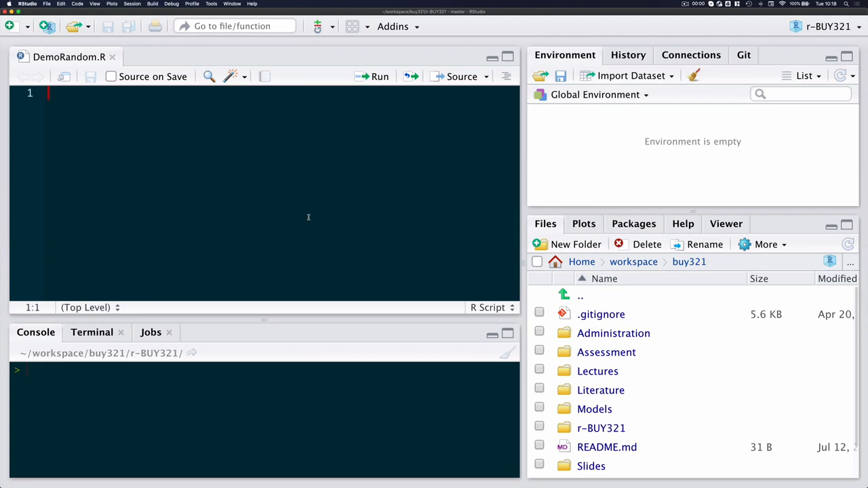
Add and run rm(list=ls()), then define an empty generateNumbersUsingMyRecipe function
{"action": "type", "text": "rm(list"}
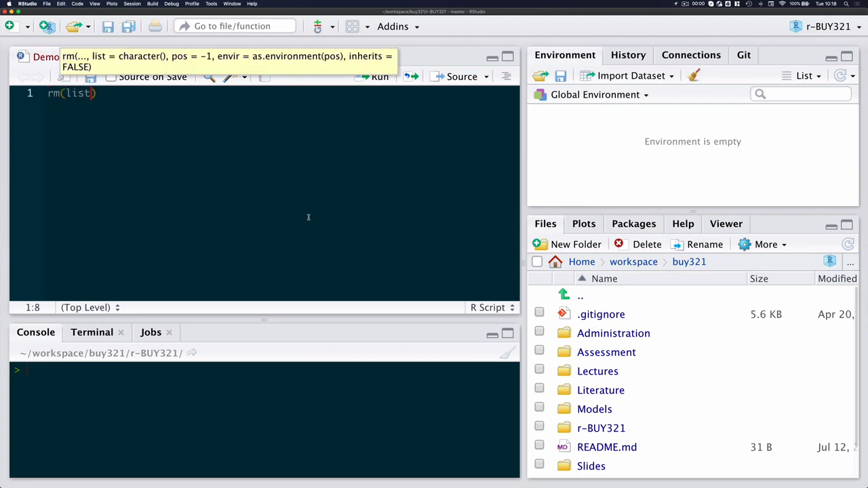
{"action": "type", "text": "=ls()"}
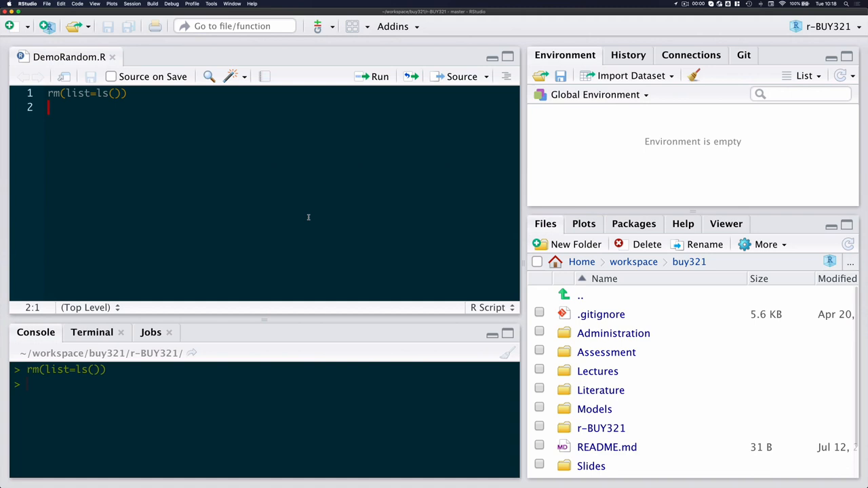
{"action": "type", "text": "generateNumbersUsi"}
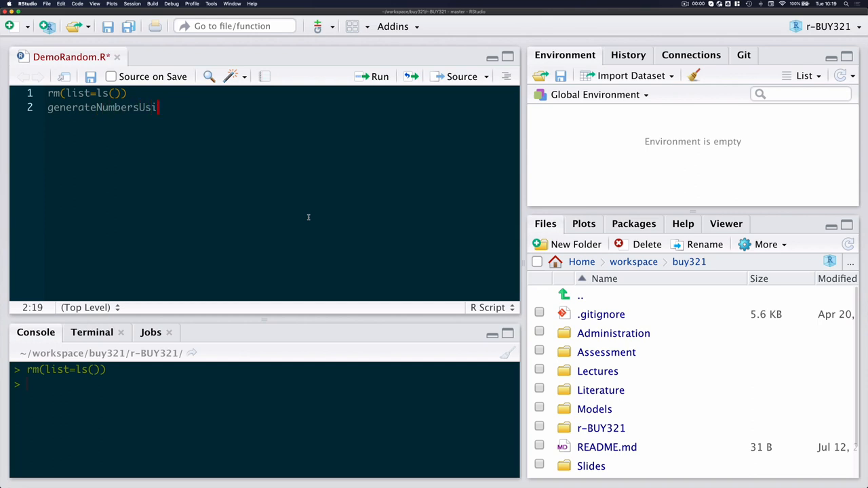
{"action": "type", "text": "ngMyRecipe <-"}
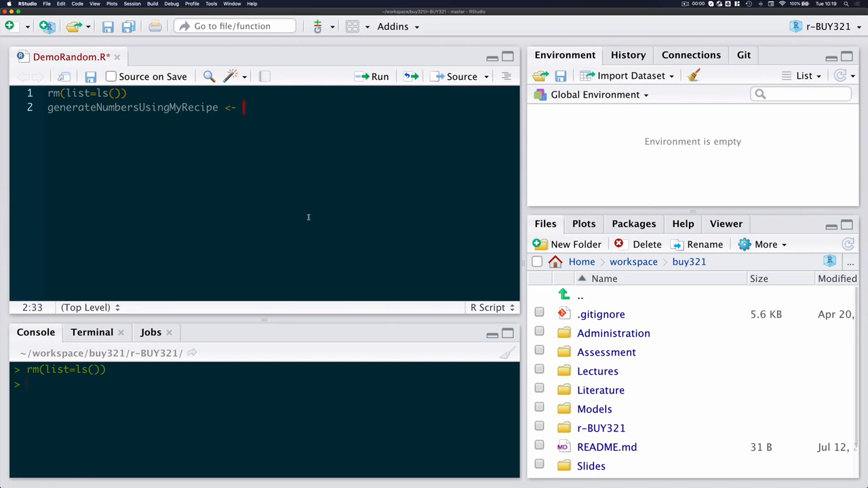
{"action": "type", "text": "function(){}"}
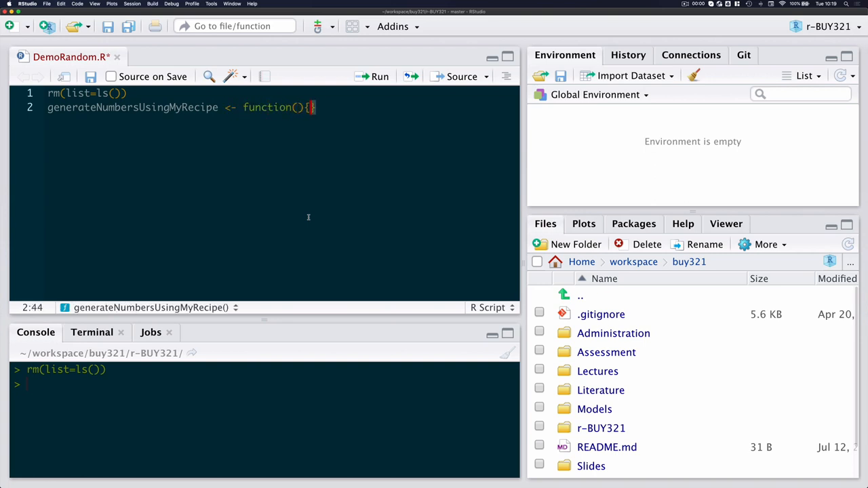
{"action": "key", "text": "Return"}
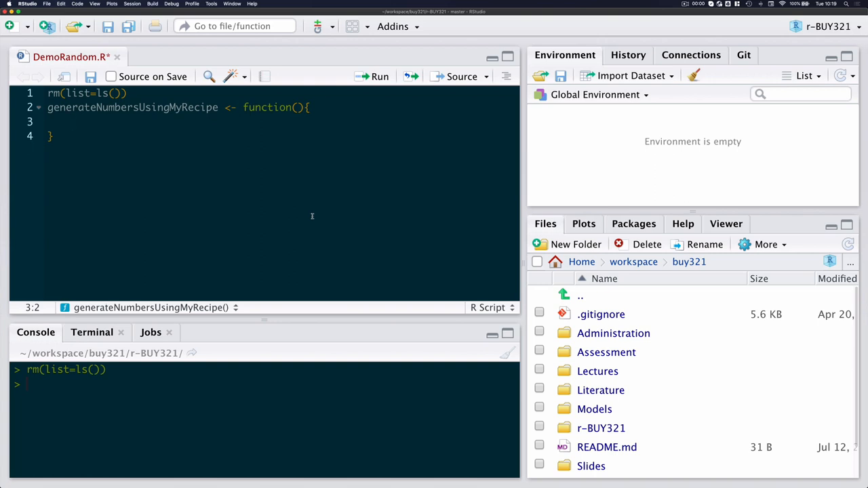
Give the function the arguments n and start=NA
{"action": "left_click", "coordinate": [301, 107]}
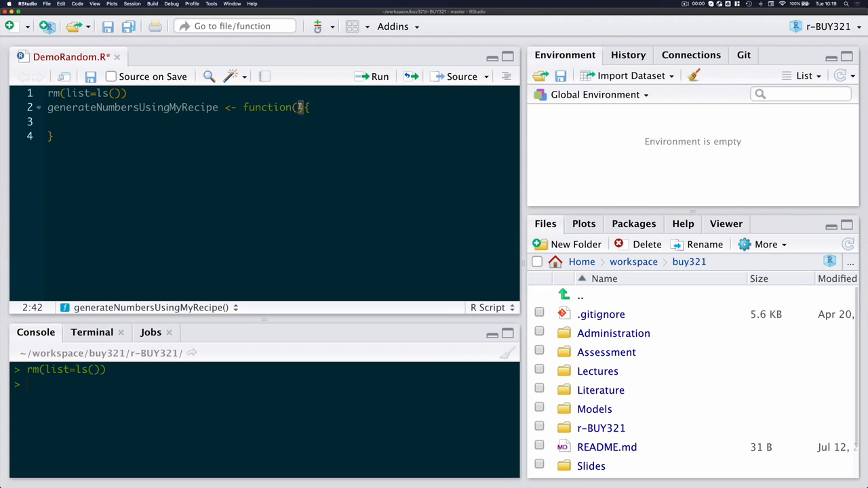
{"action": "type", "text": "n"}
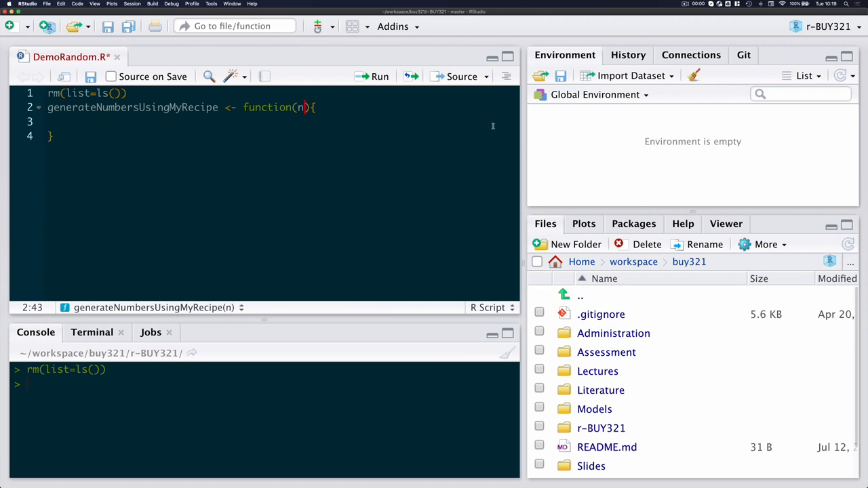
{"action": "type", "text": ","}
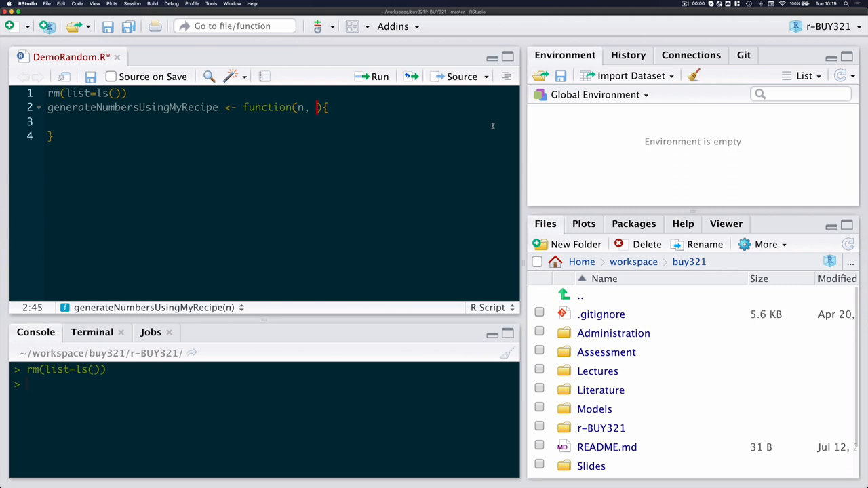
{"action": "type", "text": "start="}
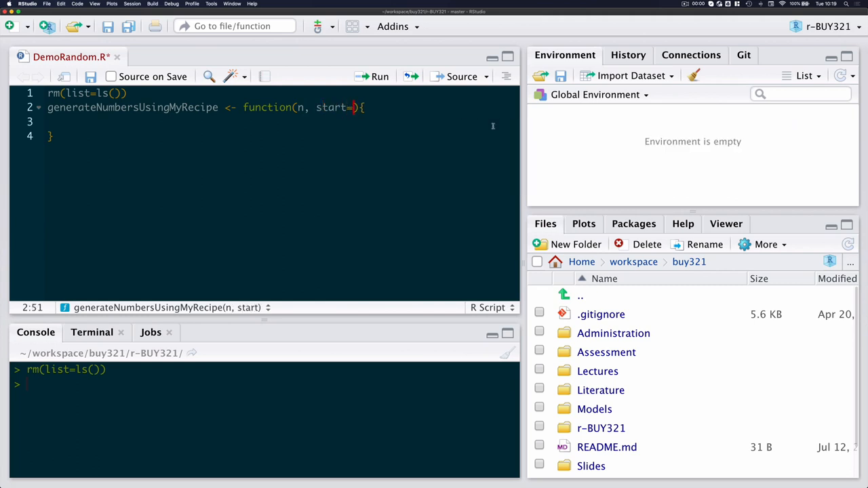
{"action": "type", "text": "NA"}
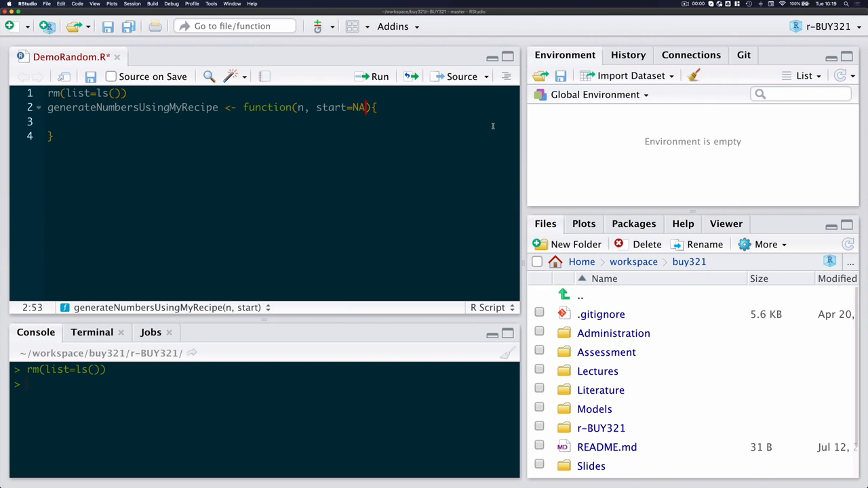
Begin an if(is.na(start)) block setting start <- as.numeric(Sys.ti…)
{"action": "type", "text": "is)"}
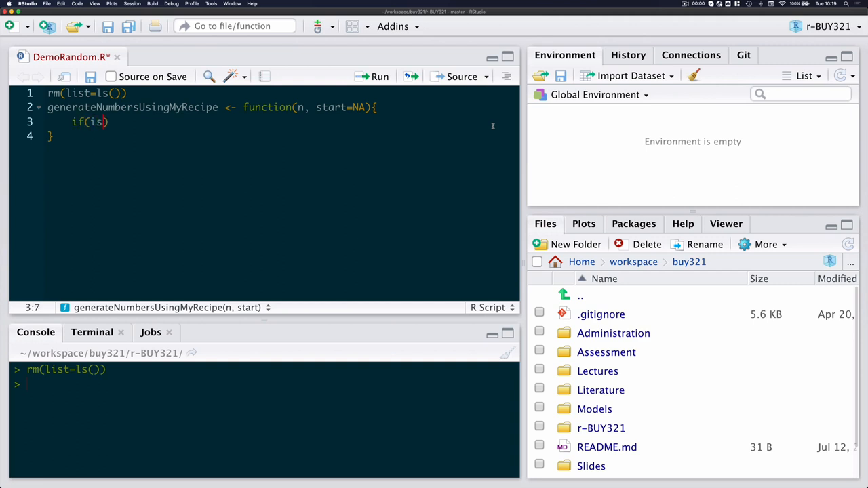
{"action": "type", "text": ".na(start"}
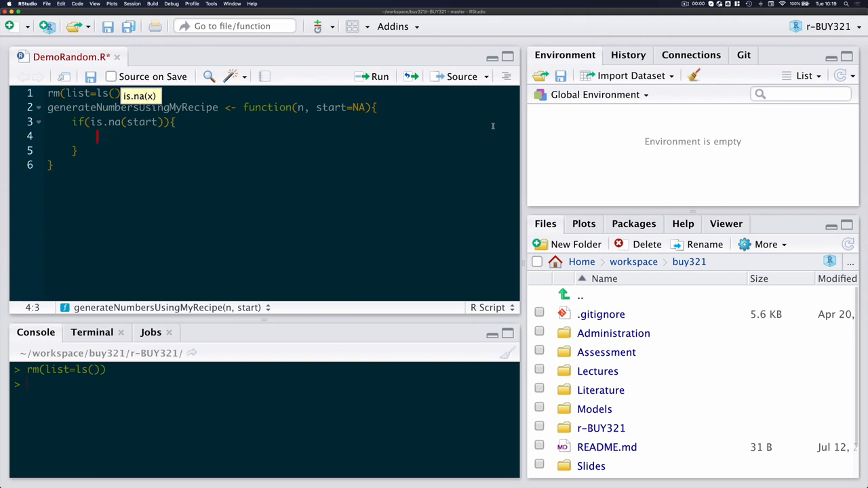
{"action": "type", "text": "start"}
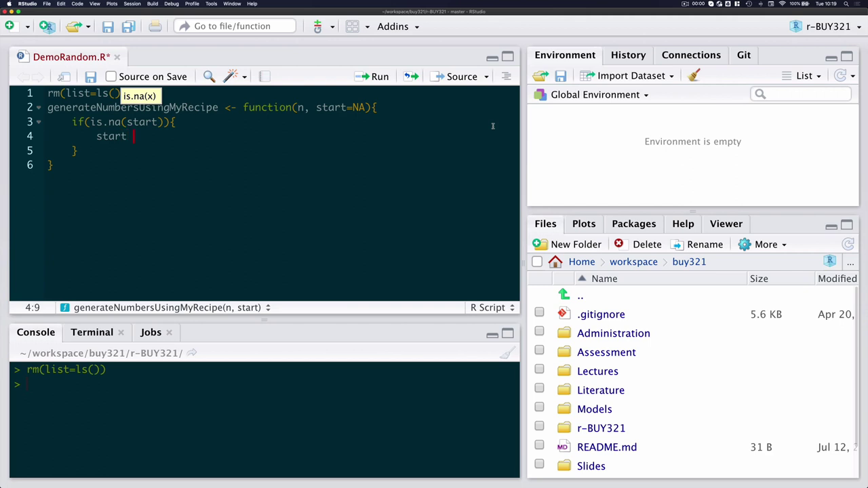
{"action": "type", "text": "<- as.n"}
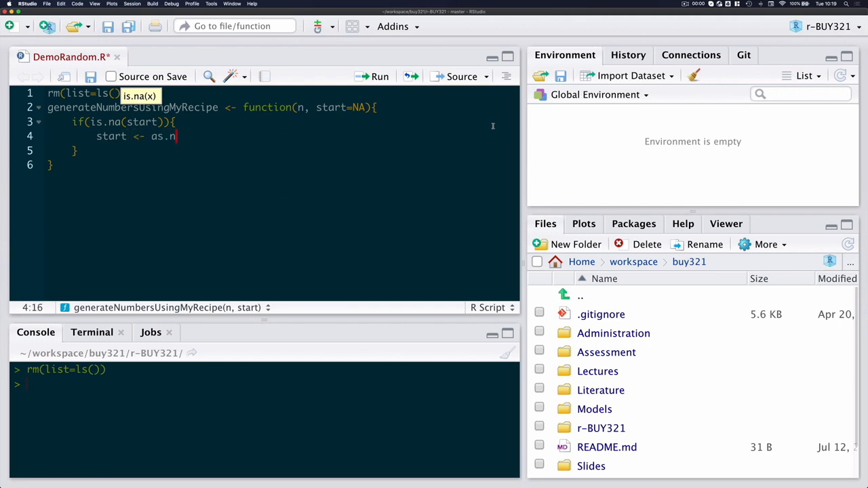
{"action": "type", "text": "umeric()"}
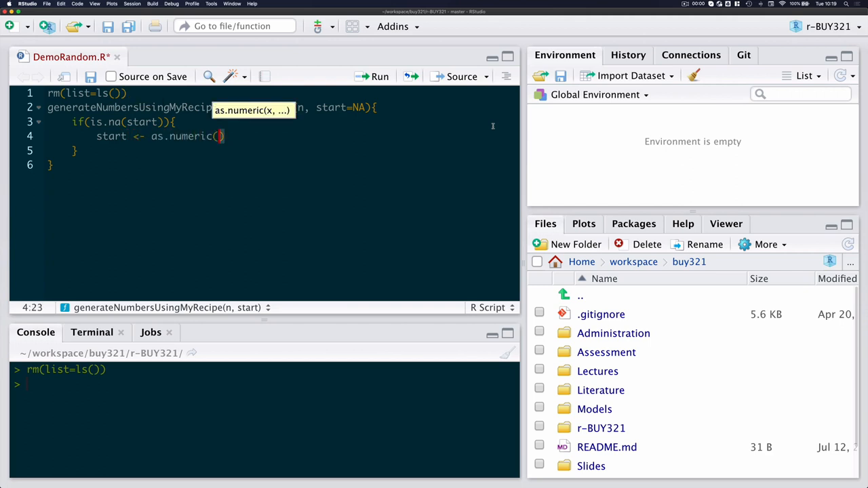
{"action": "type", "text": "Sys.ti"}
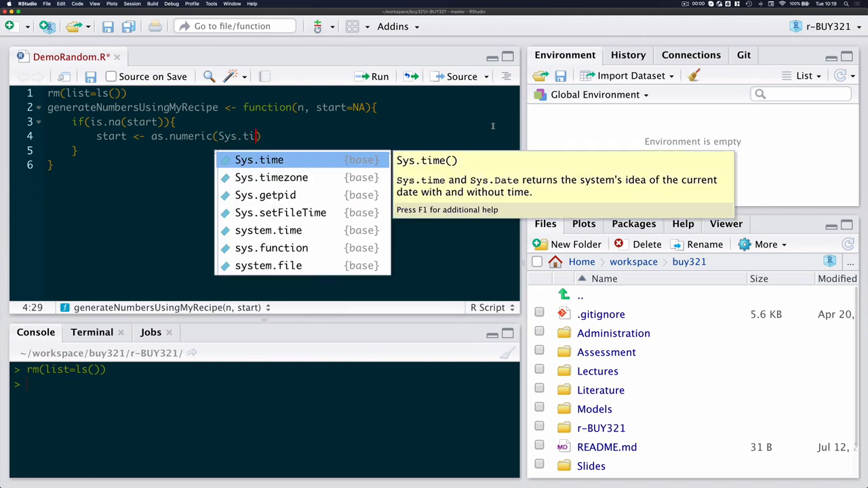
{"action": "left_click", "coordinate": [258, 159]}
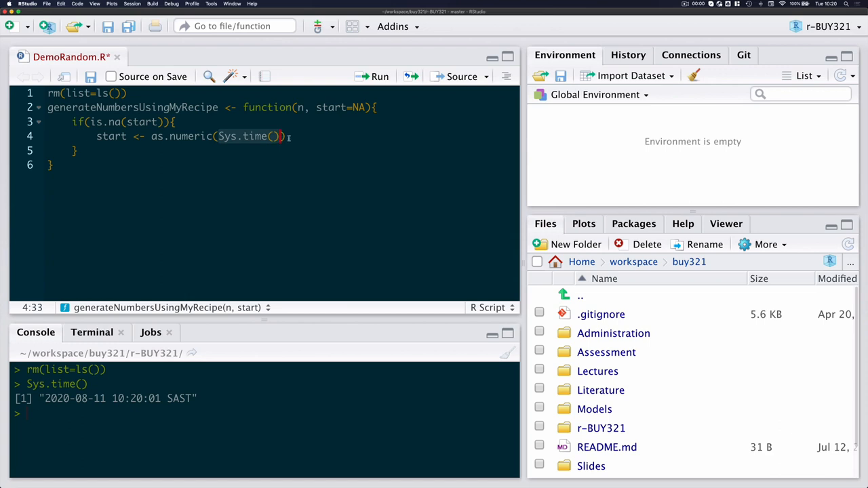
{"action": "left_click", "coordinate": [151, 137]}
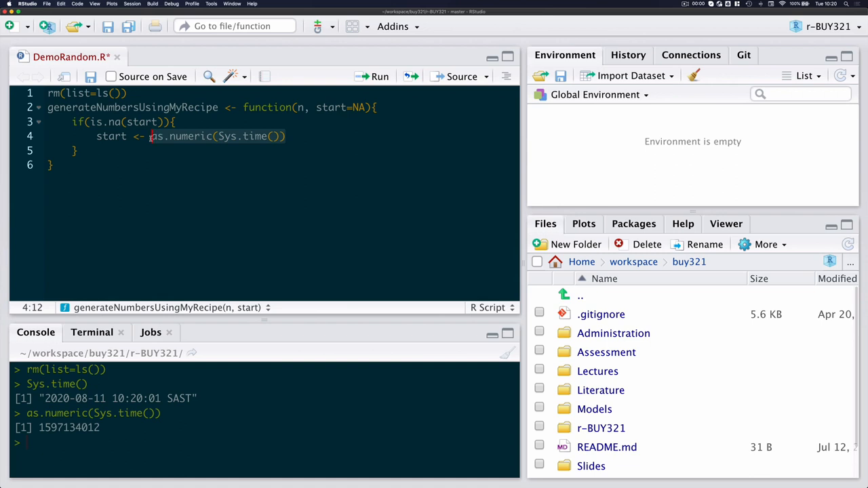
{"action": "type", "text": "val"}
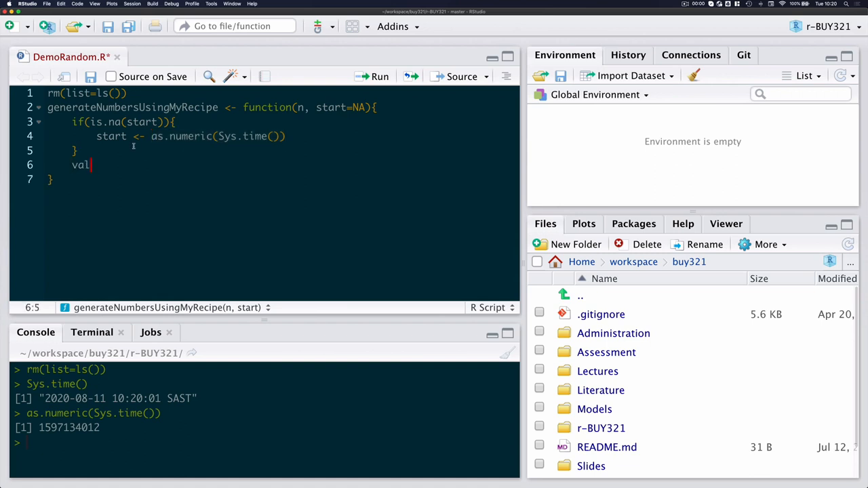
Add values <- numeric(length=n) and current <- start to the function
{"action": "type", "text": "ues <-"}
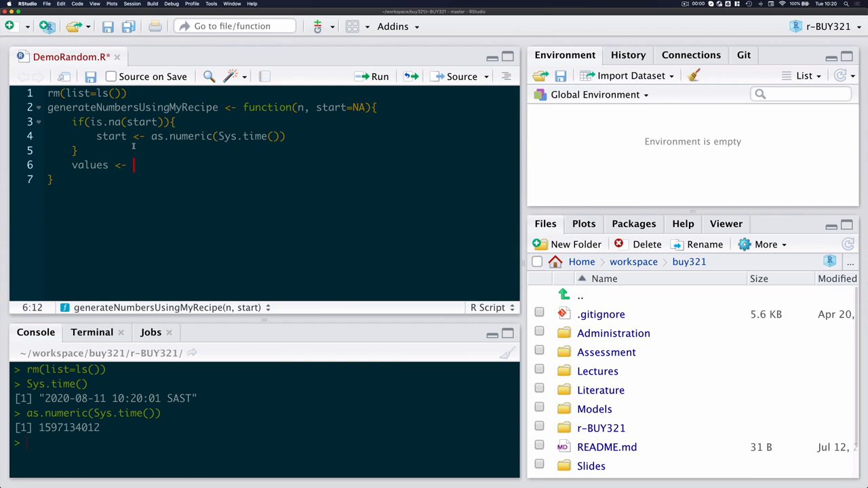
{"action": "type", "text": "numeric()"}
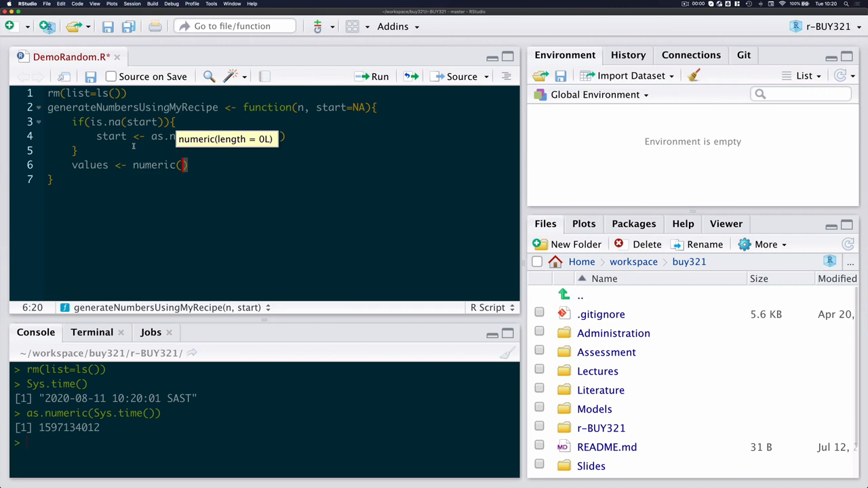
{"action": "type", "text": "length=n"}
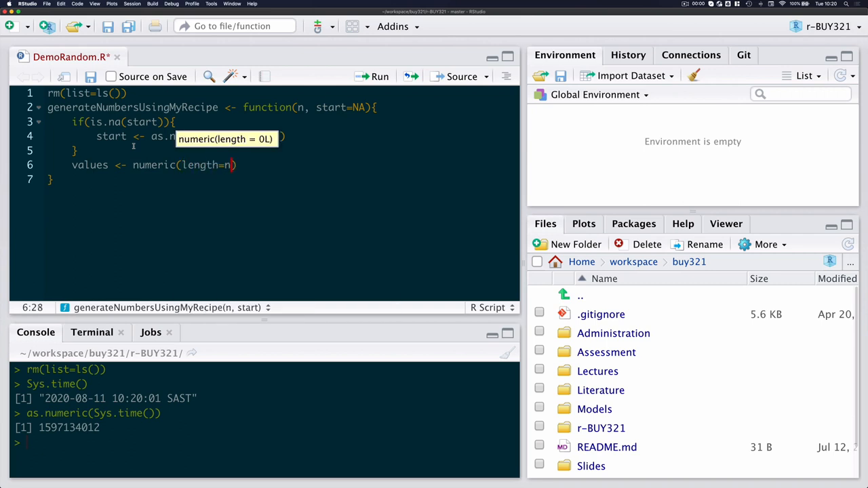
{"action": "type", "text": "cur"}
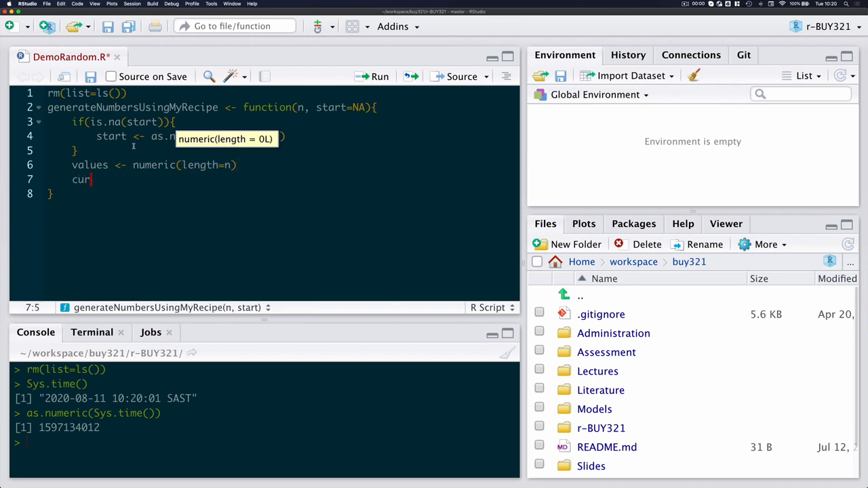
{"action": "type", "text": "rent <-"}
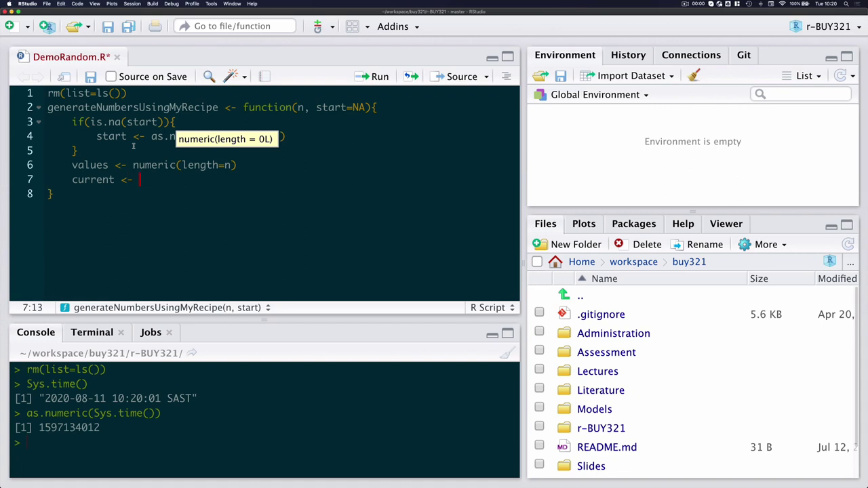
{"action": "type", "text": "start"}
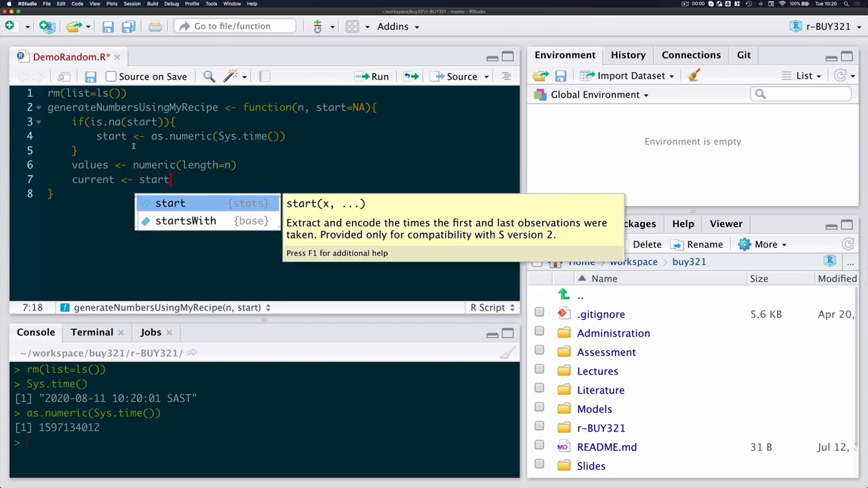
{"action": "key", "text": "Escape"}
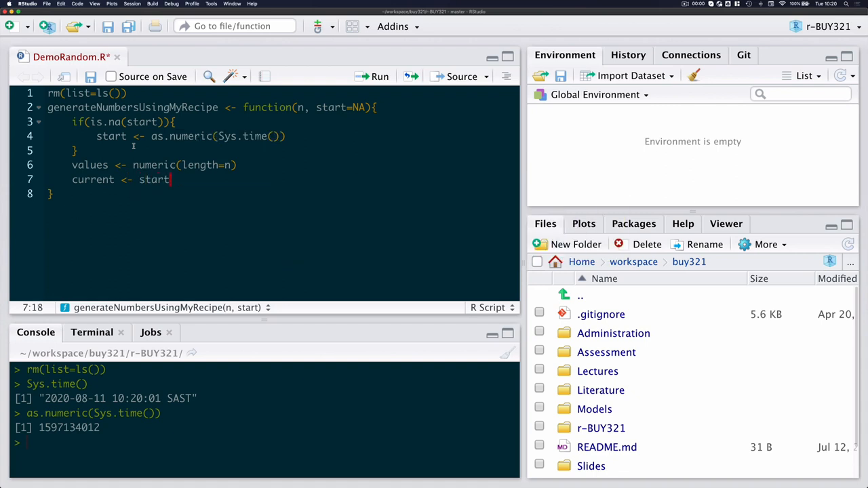
{"action": "key", "text": "Return"}
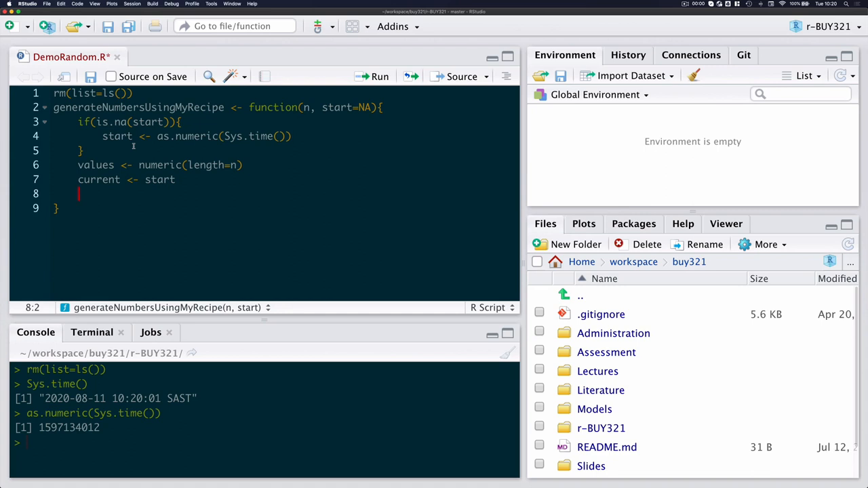
Add a for(i in 1:n) loop computing new from 12345 * current with the 2^ modulus
{"action": "type", "text": "for("}
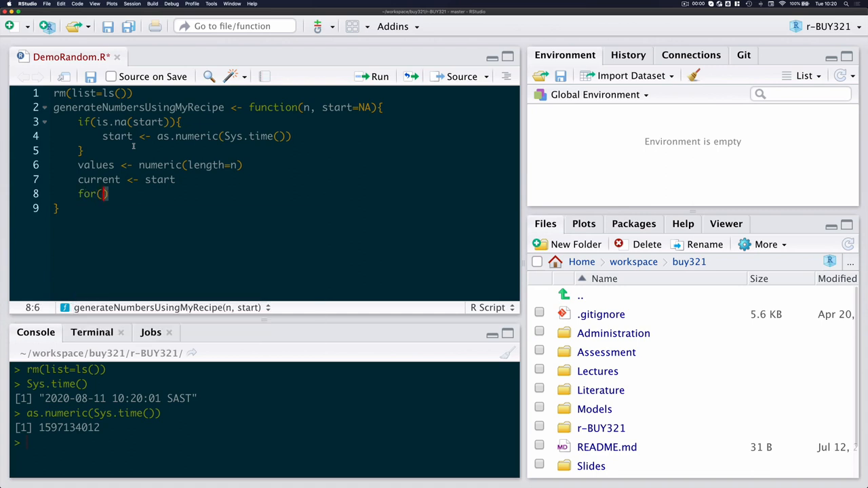
{"action": "type", "text": "i in"}
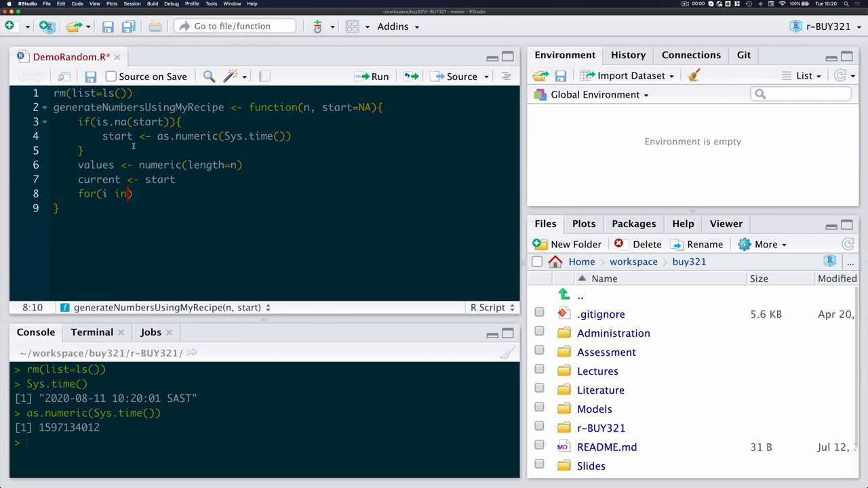
{"action": "type", "text": "1:n){"}
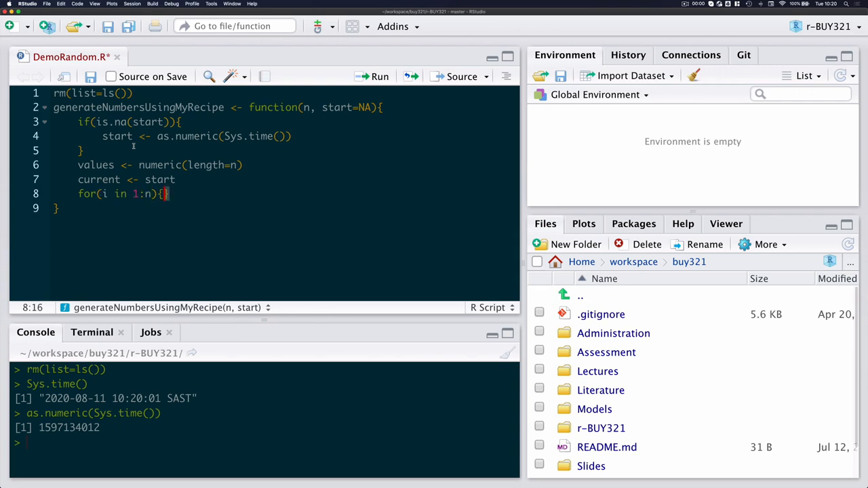
{"action": "key", "text": "Return"}
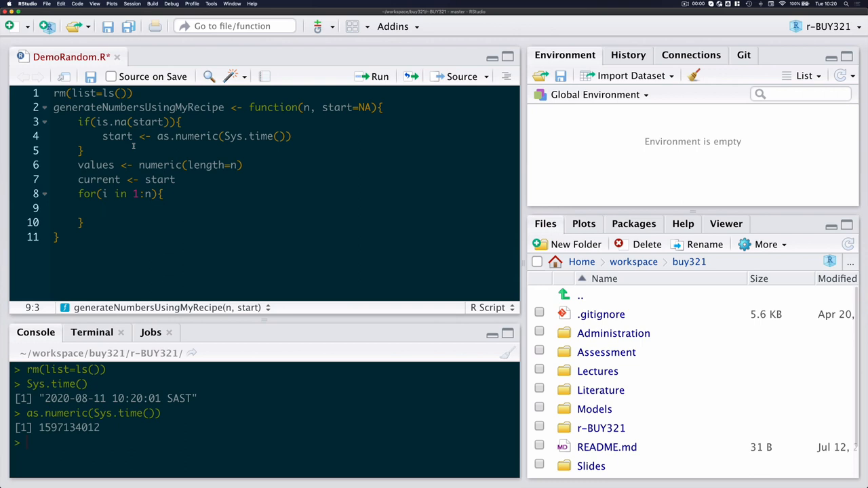
{"action": "type", "text": "new <-"}
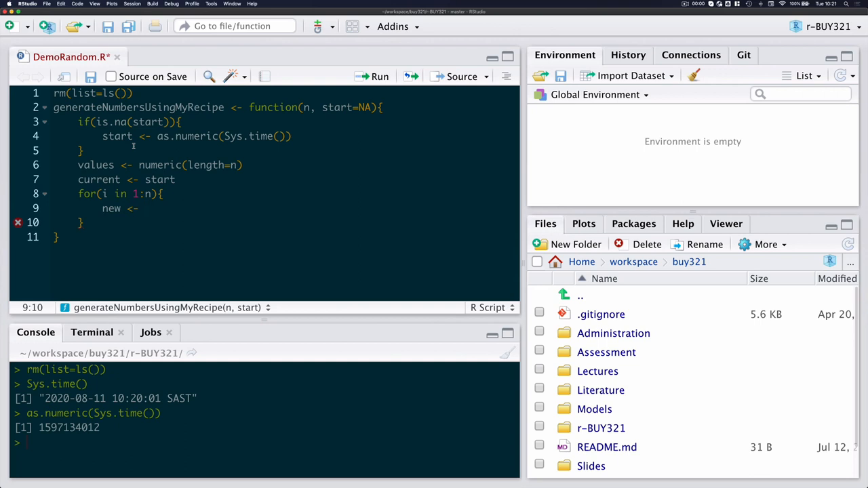
{"action": "type", "text": "(12345)"}
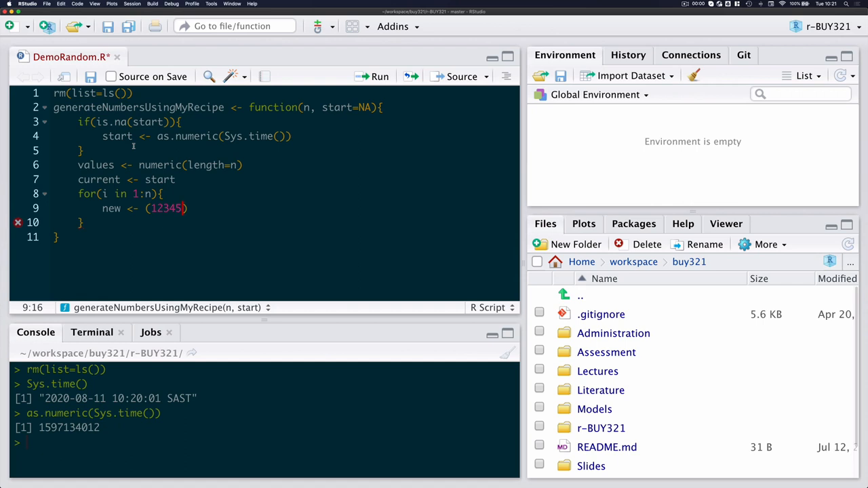
{"action": "type", "text": "* current"}
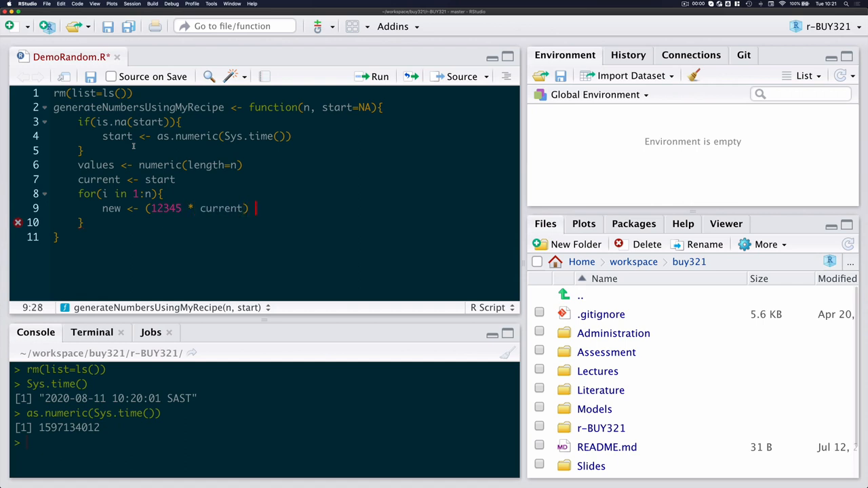
{"action": "type", "text": "%%"}
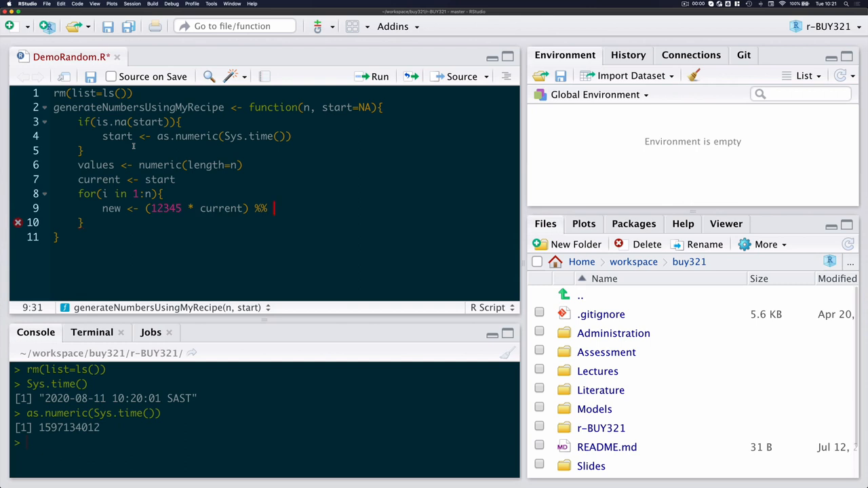
{"action": "type", "text": "(2^5 )"}
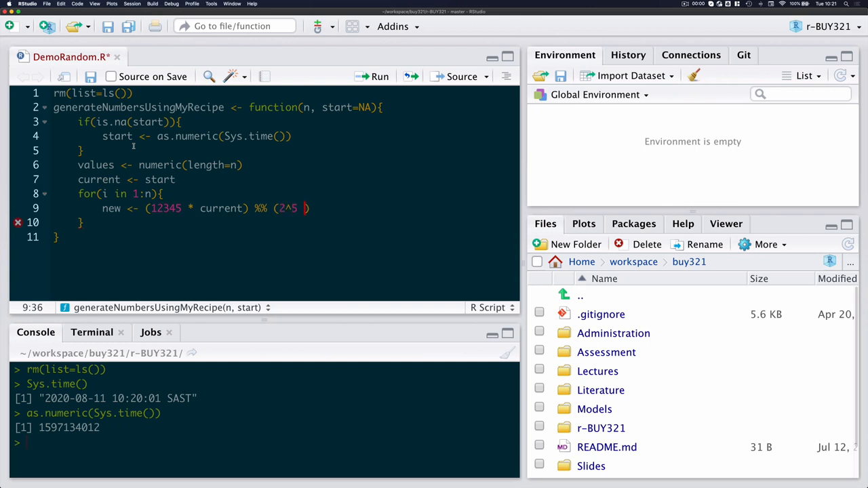
{"action": "type", "text": "- 1"}
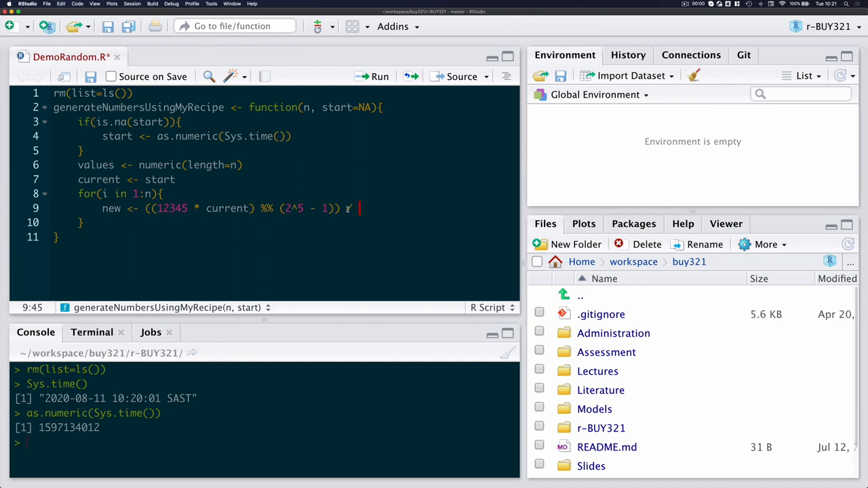
{"action": "type", "text": "(2^"}
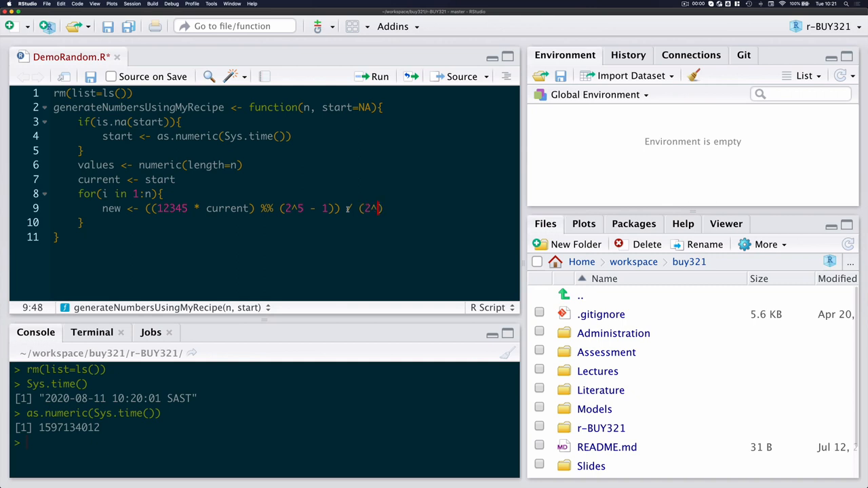
{"action": "type", "text": "- 1)"}
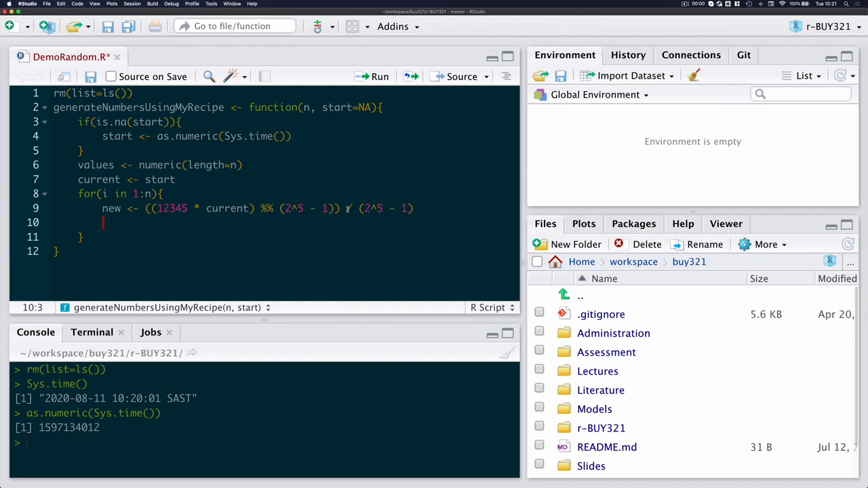
Store values[i] <- new, update current <- new, and start the return line
{"action": "type", "text": "values"}
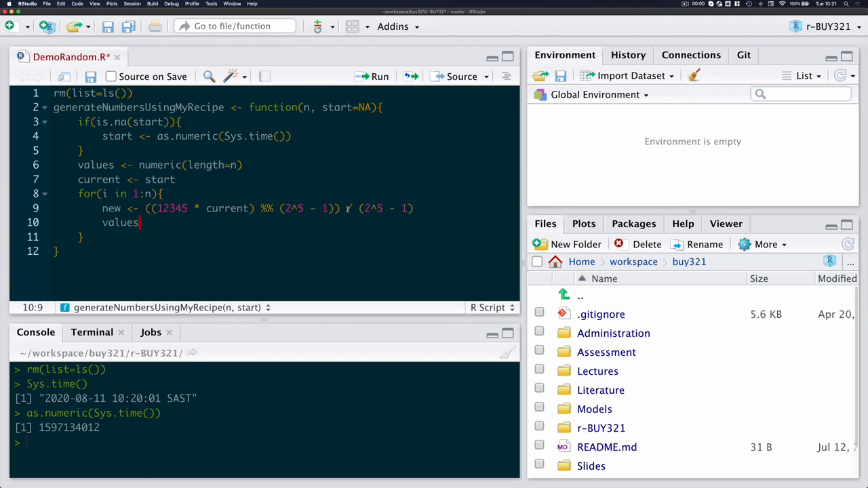
{"action": "type", "text": "[i] <-"}
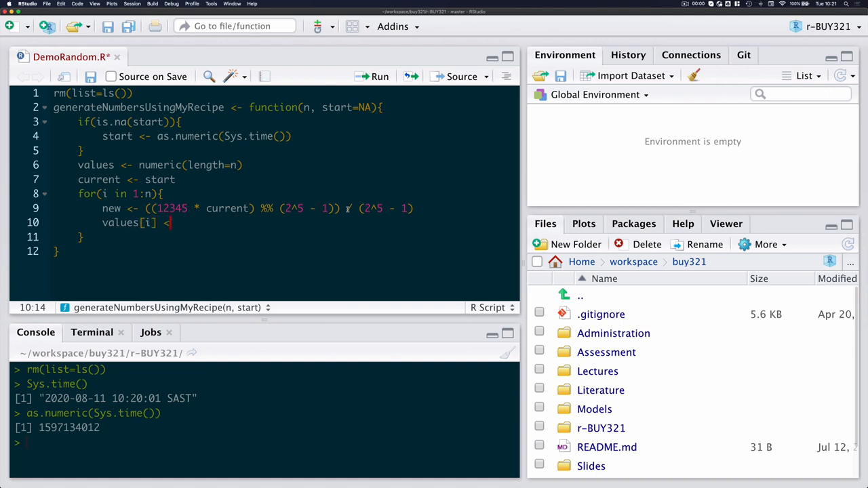
{"action": "type", "text": "new"}
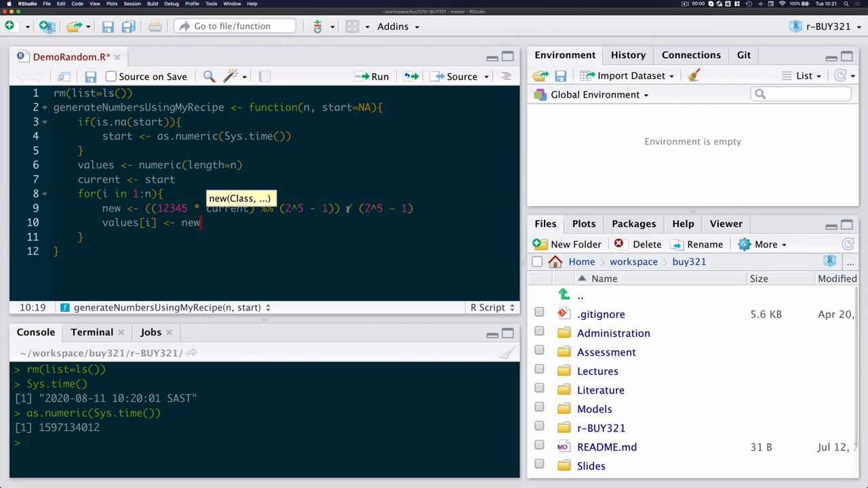
{"action": "type", "text": "current"}
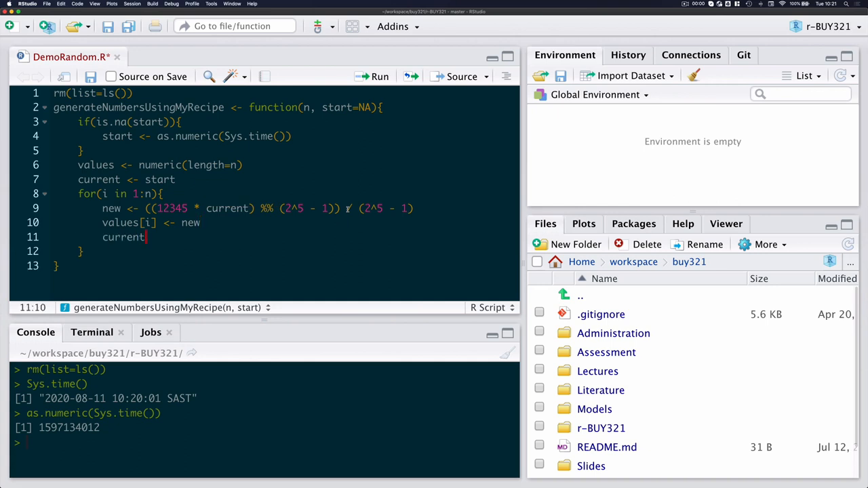
{"action": "type", "text": "<- new"}
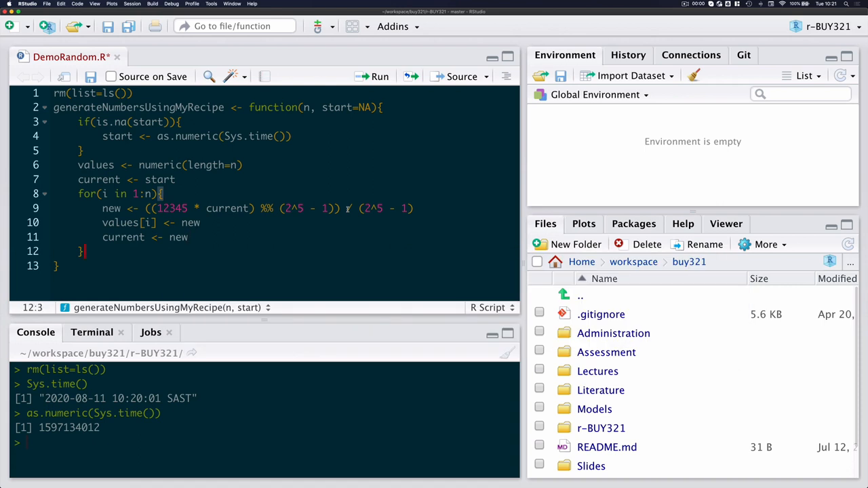
{"action": "key", "text": "Return"}
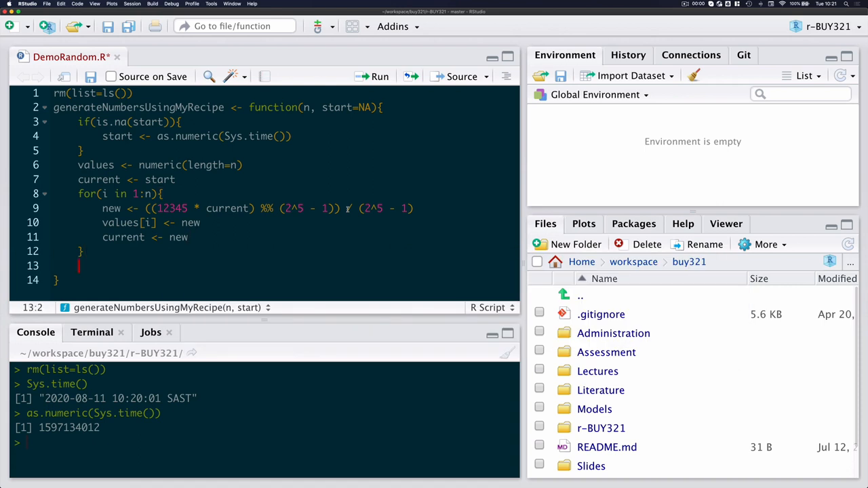
{"action": "type", "text": "return(values"}
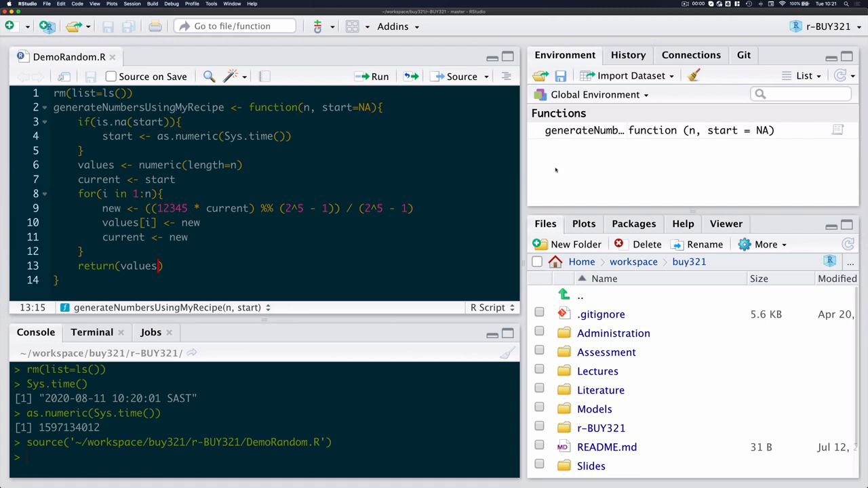
{"action": "mouse_move", "coordinate": [584, 131]}
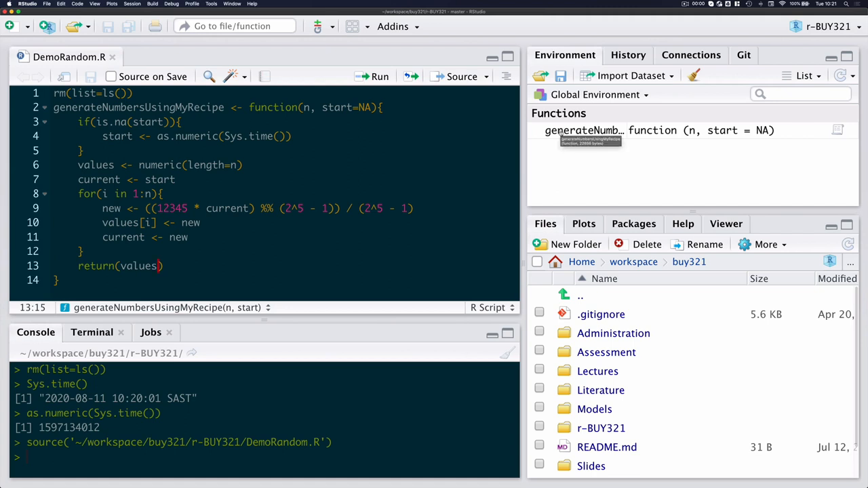
{"action": "mouse_move", "coordinate": [242, 325]}
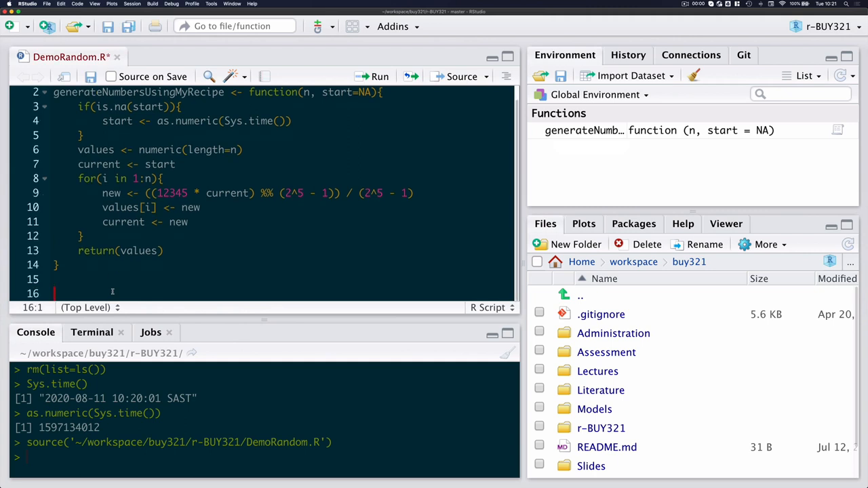
Call generateNumbersUsingMyRecipe(n=10) and run it twice, getting two different number sets
{"action": "type", "text": "gene"}
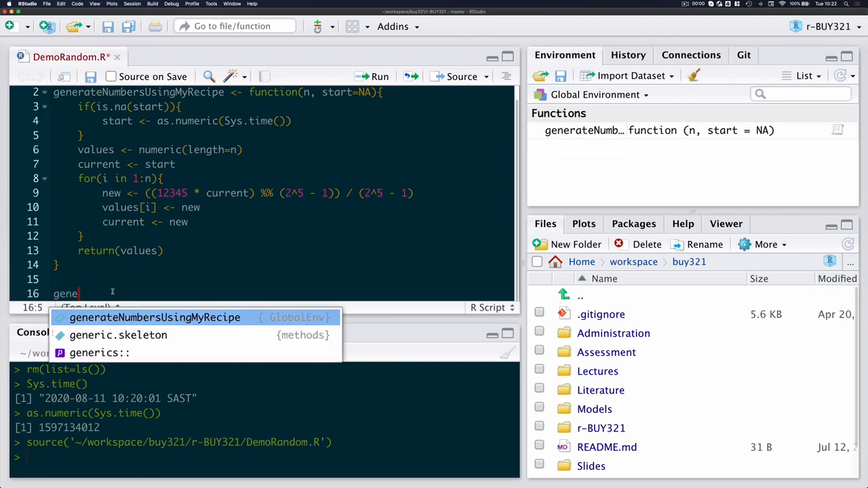
{"action": "left_click", "coordinate": [154, 317]}
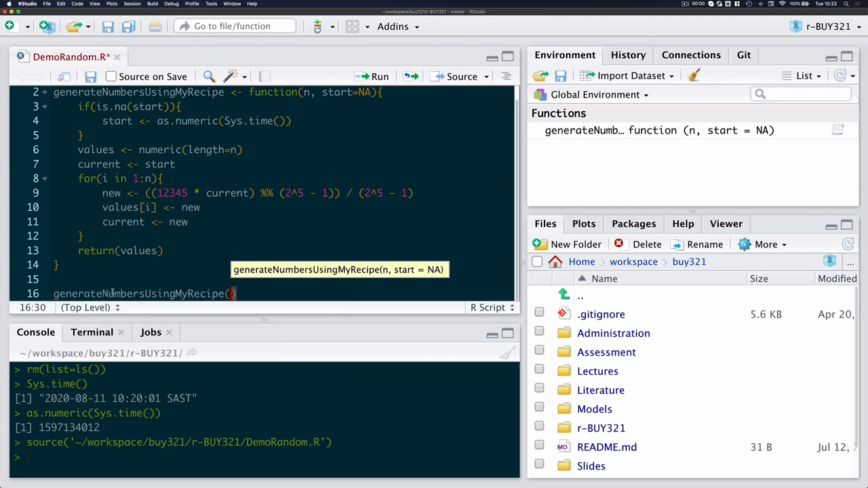
{"action": "type", "text": "n=10"}
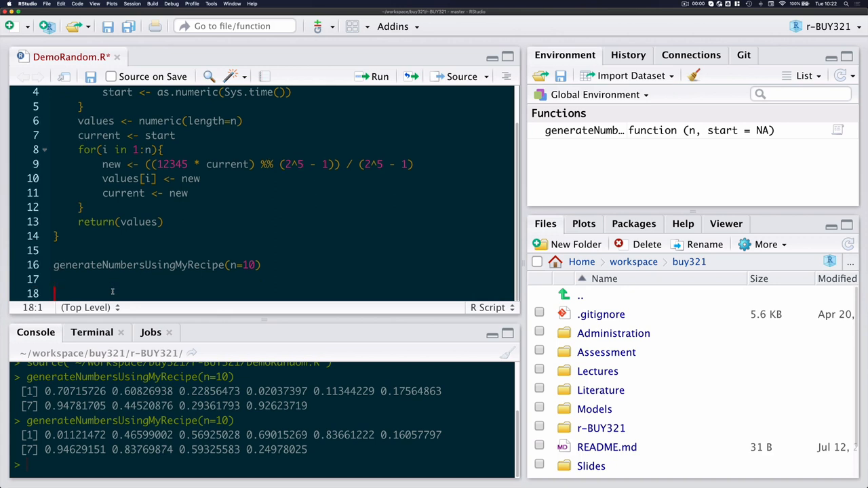
Add rnorm(n=10, mean=10, sd=2) and run it twice, printing different values
{"action": "type", "text": "rn"}
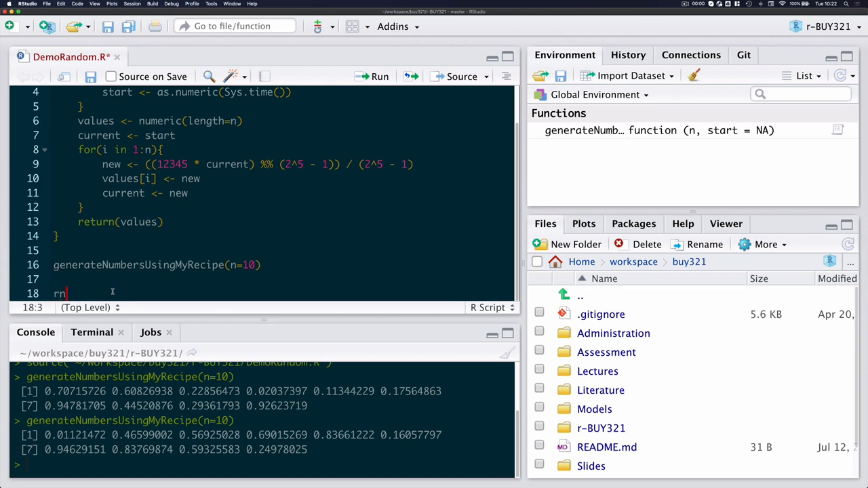
{"action": "type", "text": "orm"}
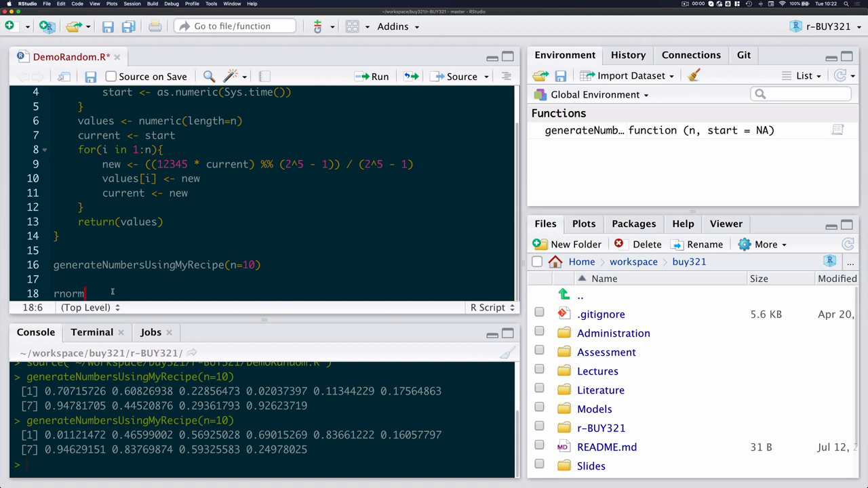
{"action": "type", "text": "(n=10)"}
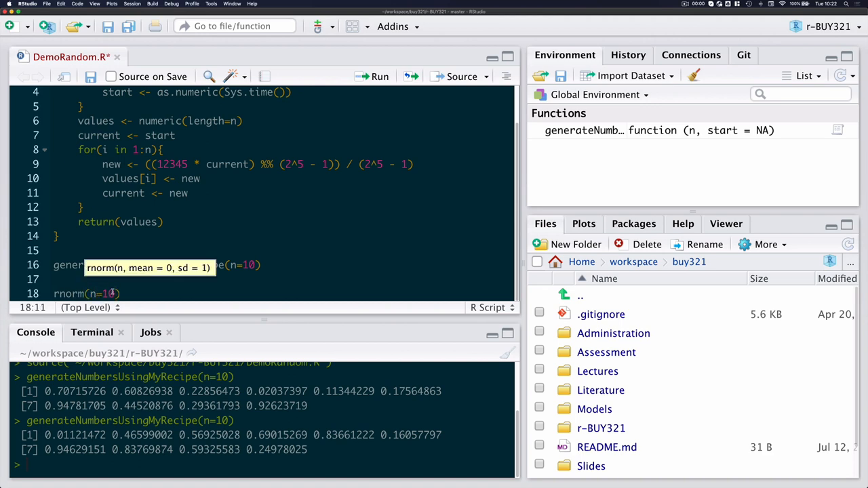
{"action": "type", "text": ", mean"}
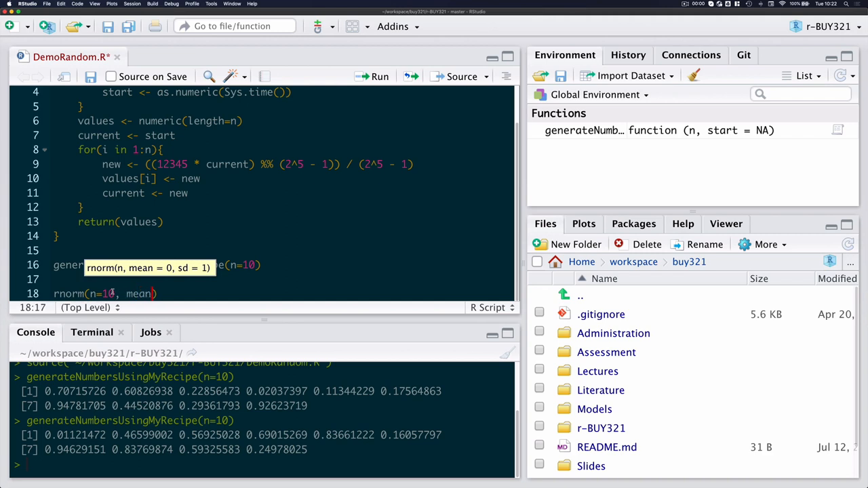
{"action": "type", "text": "1"}
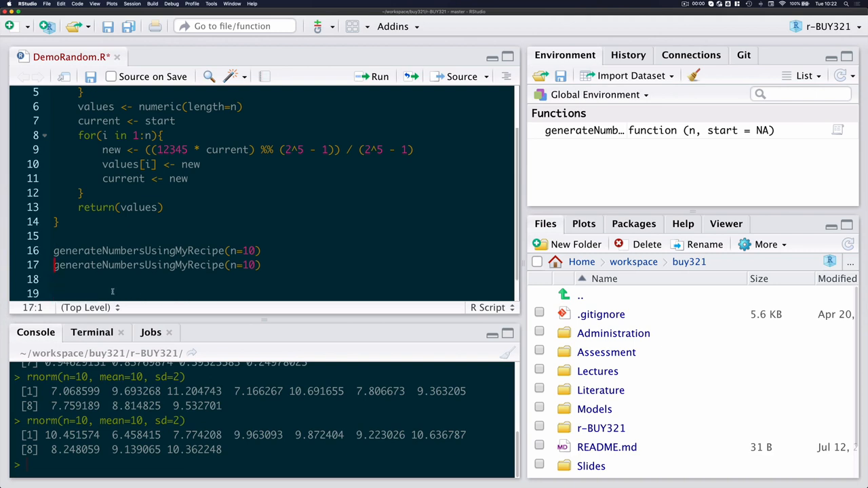
Add a call with n=10, start=20200811 and run it twice, printing identical numbers
{"action": "type", "text": ","}
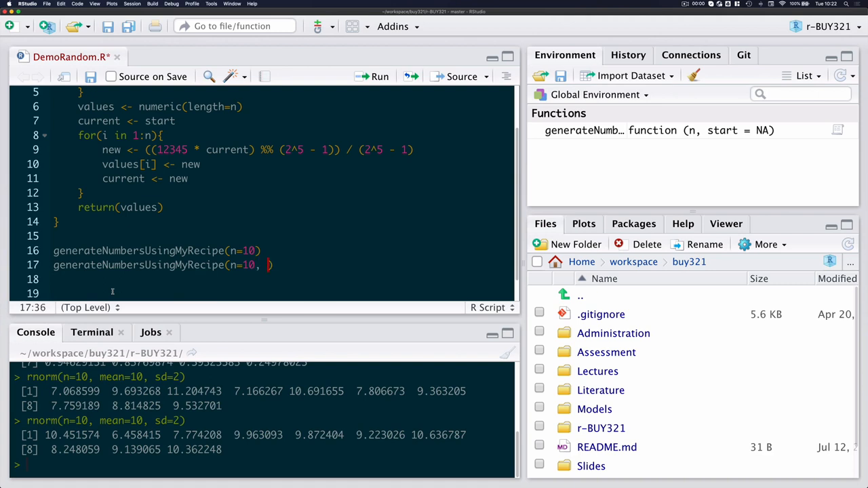
{"action": "type", "text": "start="}
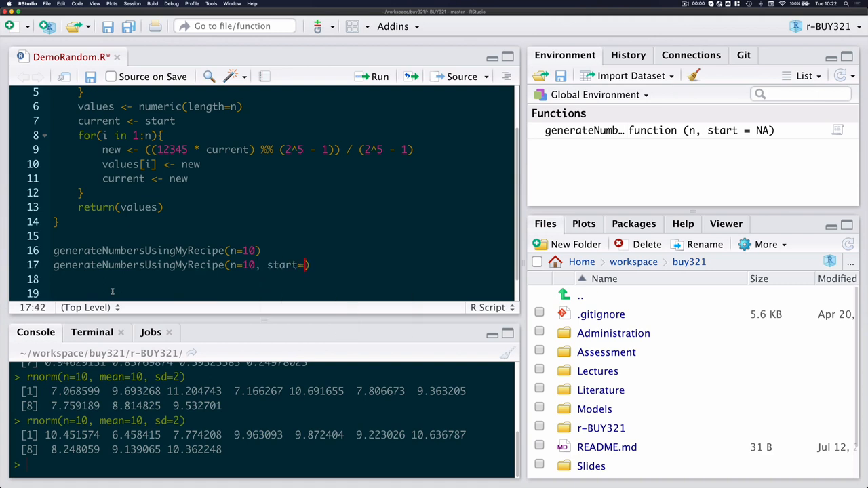
{"action": "type", "text": "2020"}
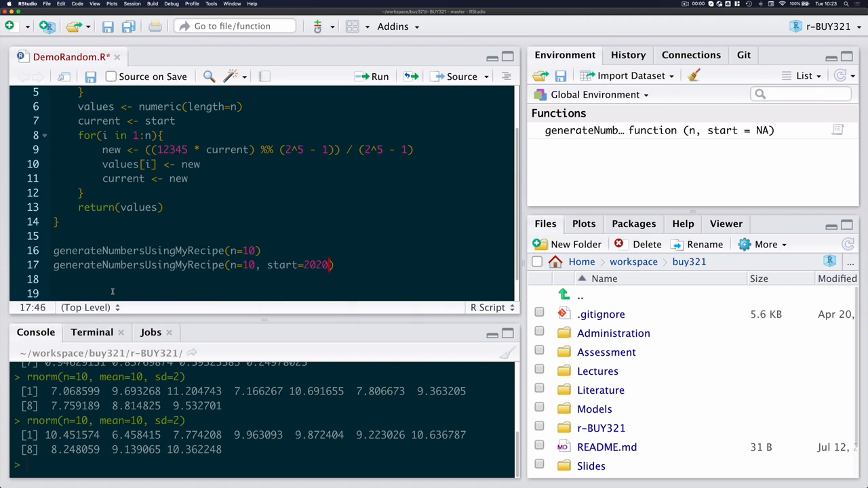
{"action": "type", "text": "811"}
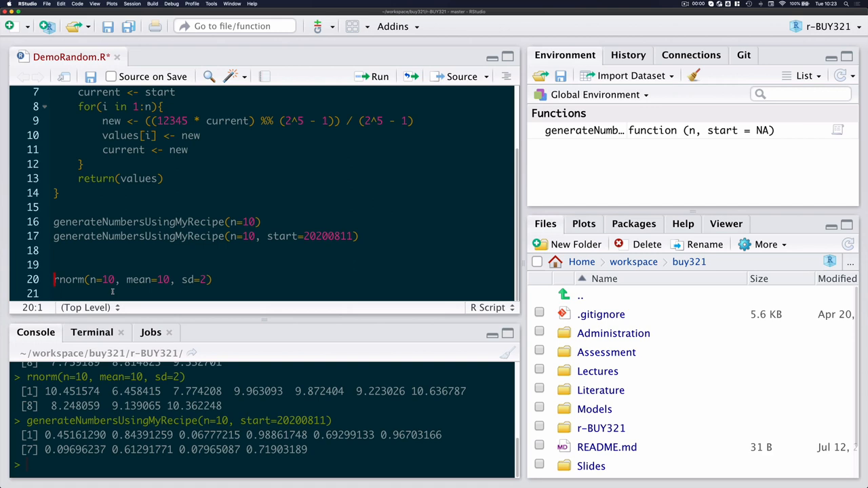
{"action": "left_click", "coordinate": [55, 236]}
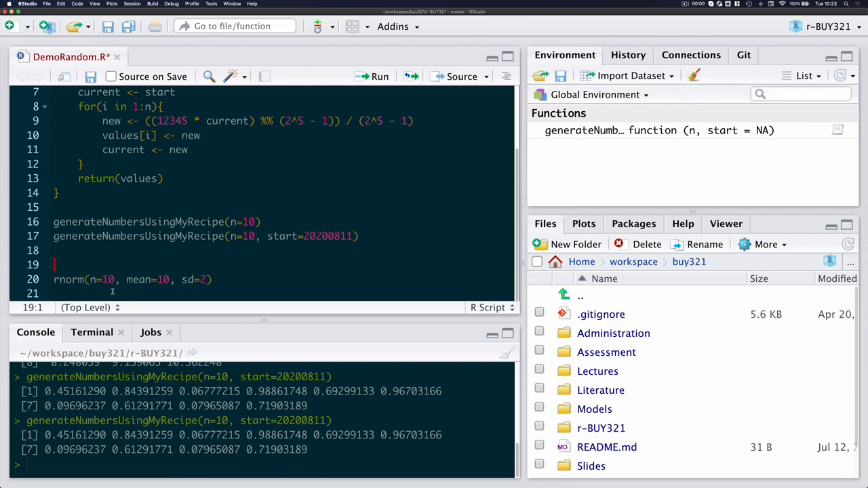
Insert set.seed(20200811) before rnorm and run both lines, printing values near 10
{"action": "type", "text": "set.seed("}
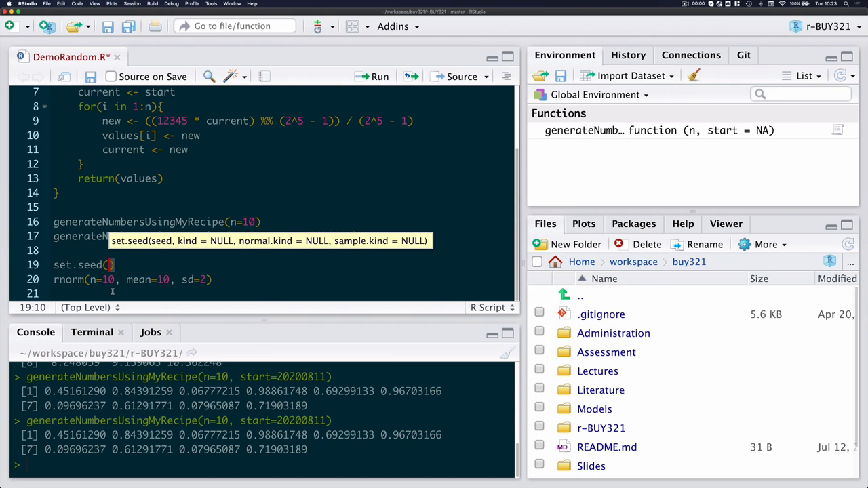
{"action": "type", "text": "20200811"}
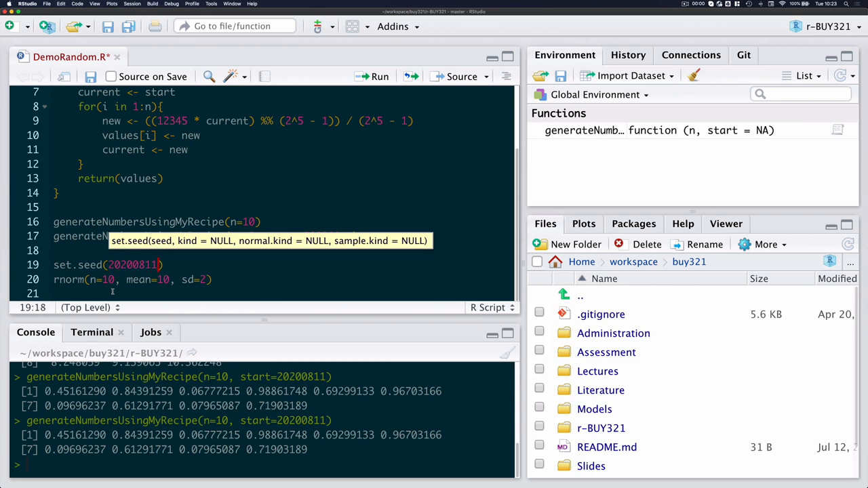
{"action": "key", "text": "Return"}
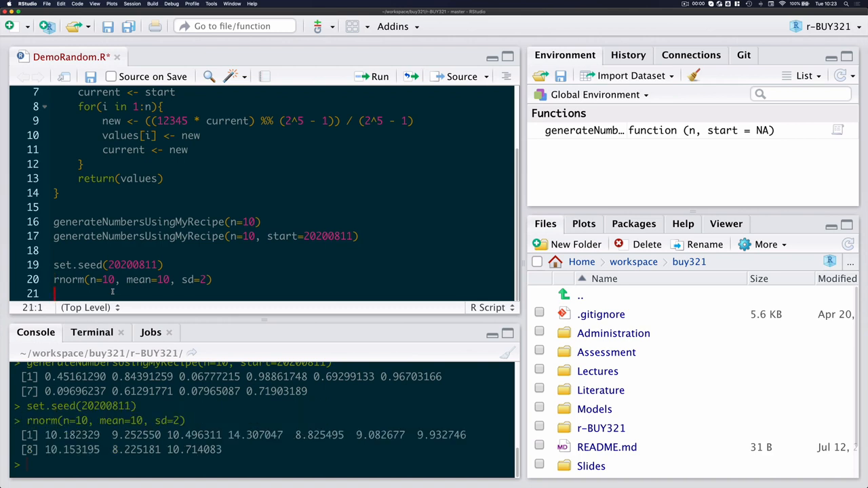
{"action": "left_click", "coordinate": [53, 265]}
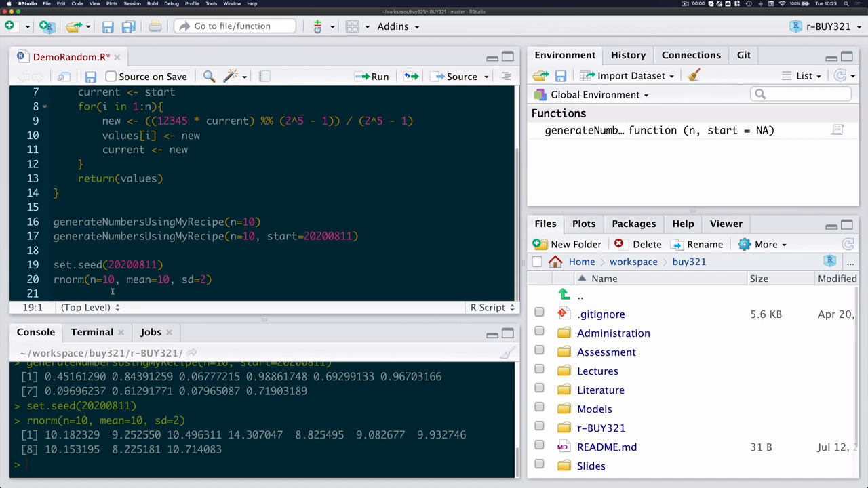